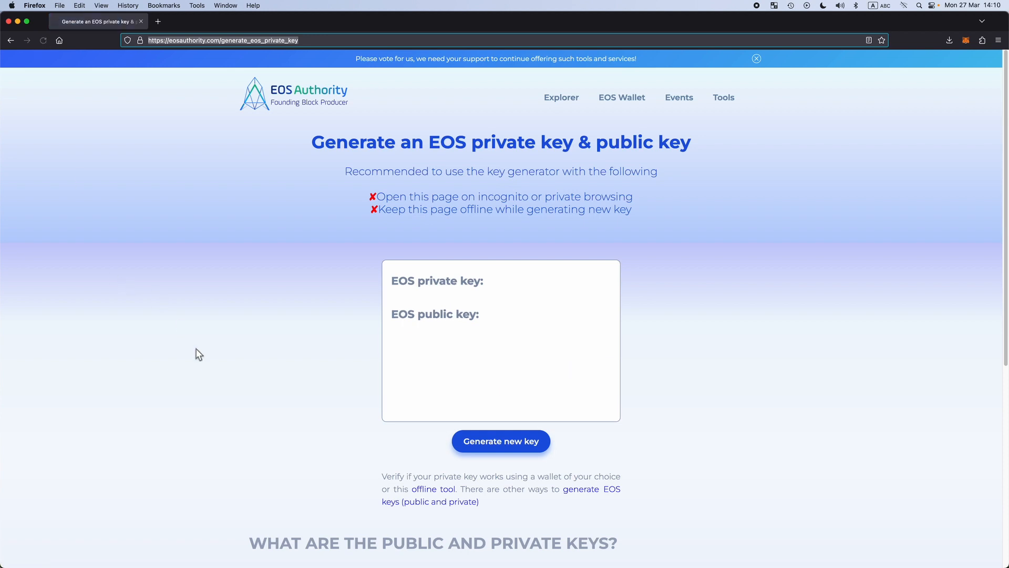
# Generate a fresh EOS private and public key pair on the EOS Authority key generator.
pyautogui.click(500, 440)
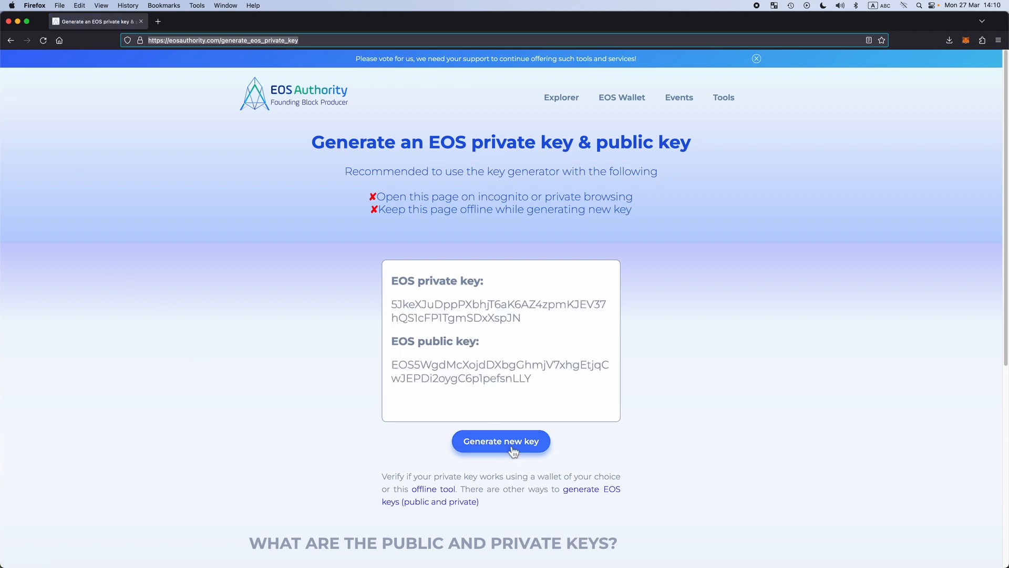
pyautogui.click(500, 440)
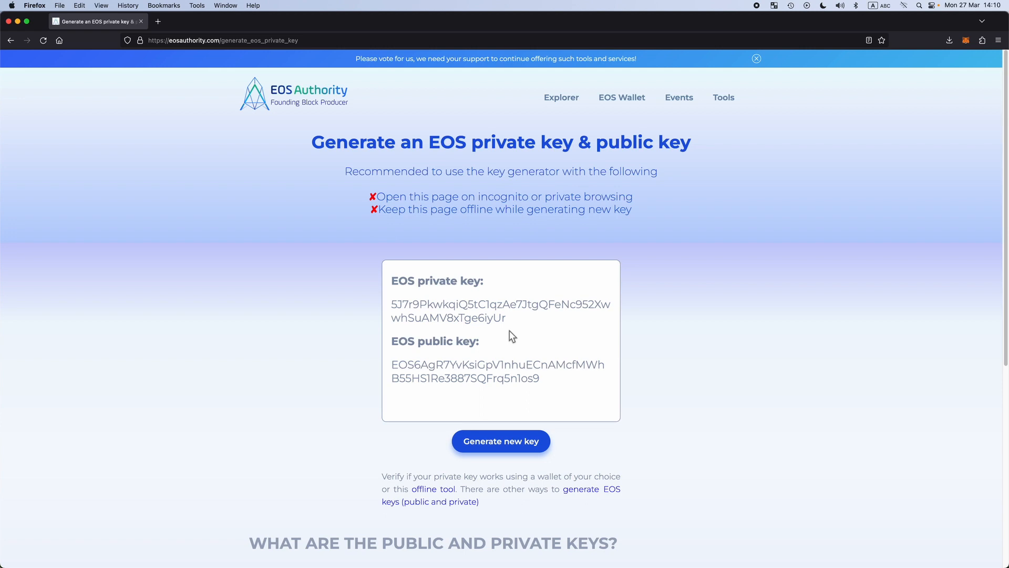
pyautogui.moveTo(391, 317)
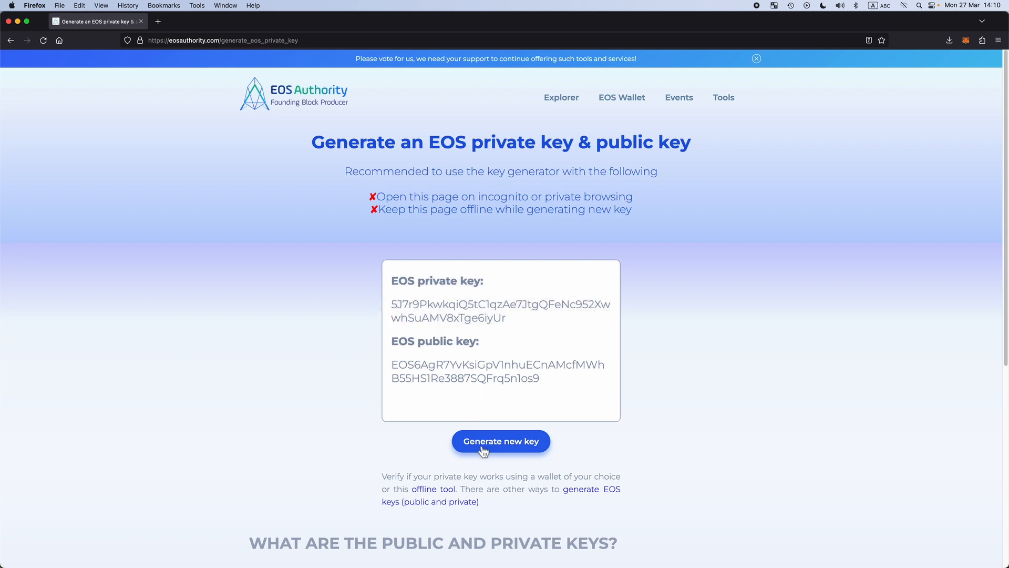
# Pass the 'I'm not a robot' check and create the testnet account from the generated public key.
pyautogui.click(199, 21)
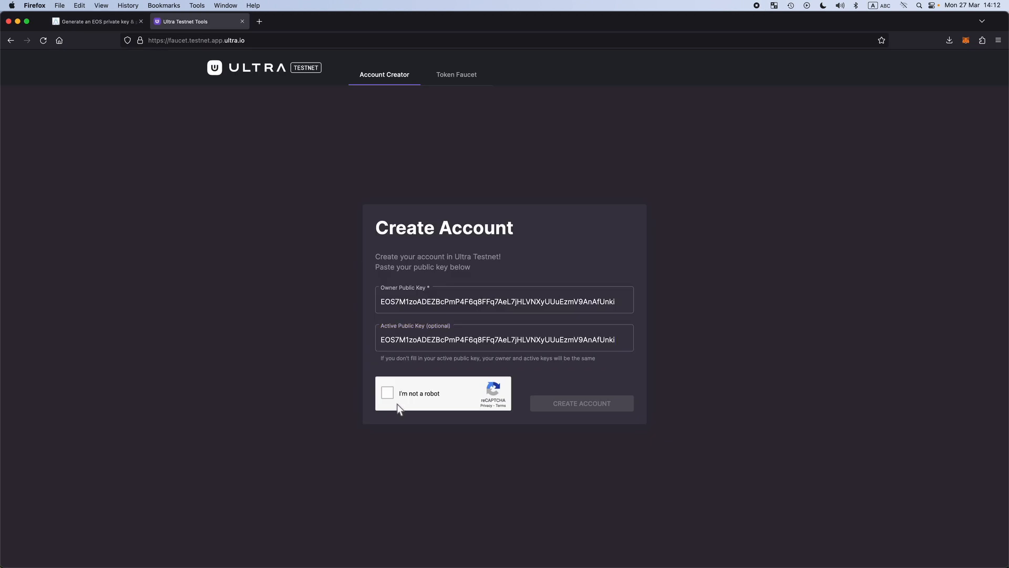
pyautogui.click(388, 392)
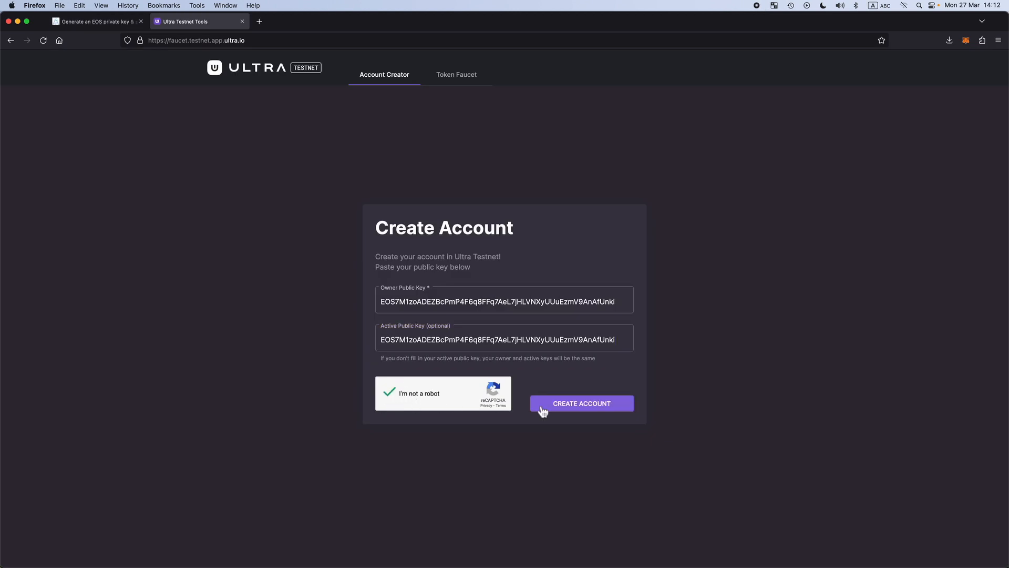
pyautogui.click(580, 403)
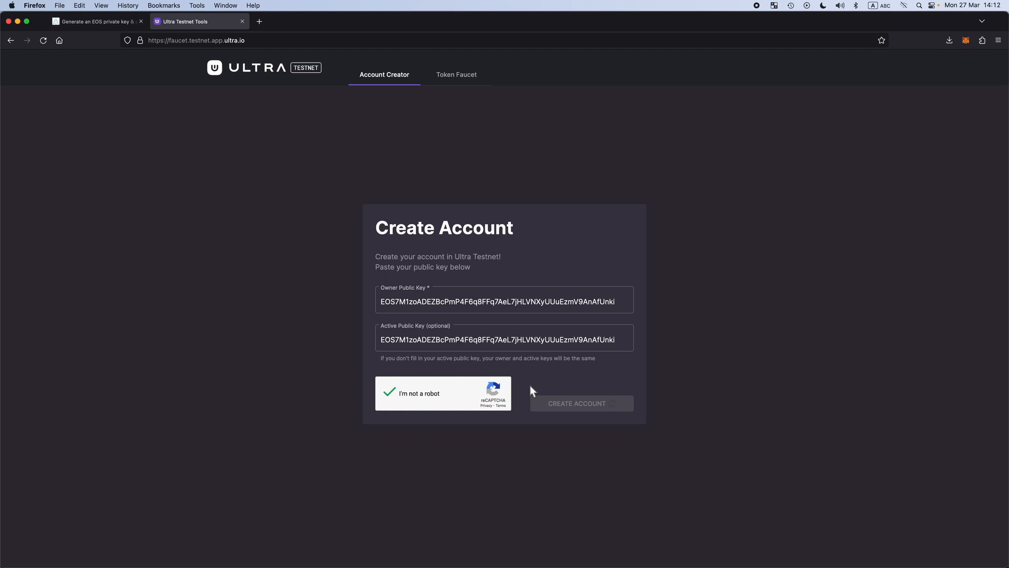
pyautogui.click(577, 402)
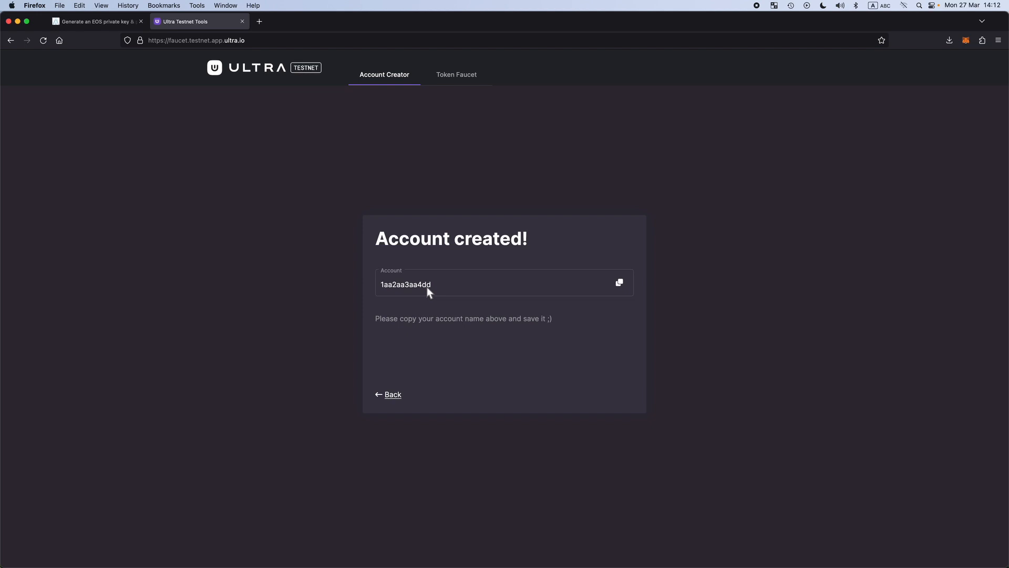
pyautogui.click(618, 282)
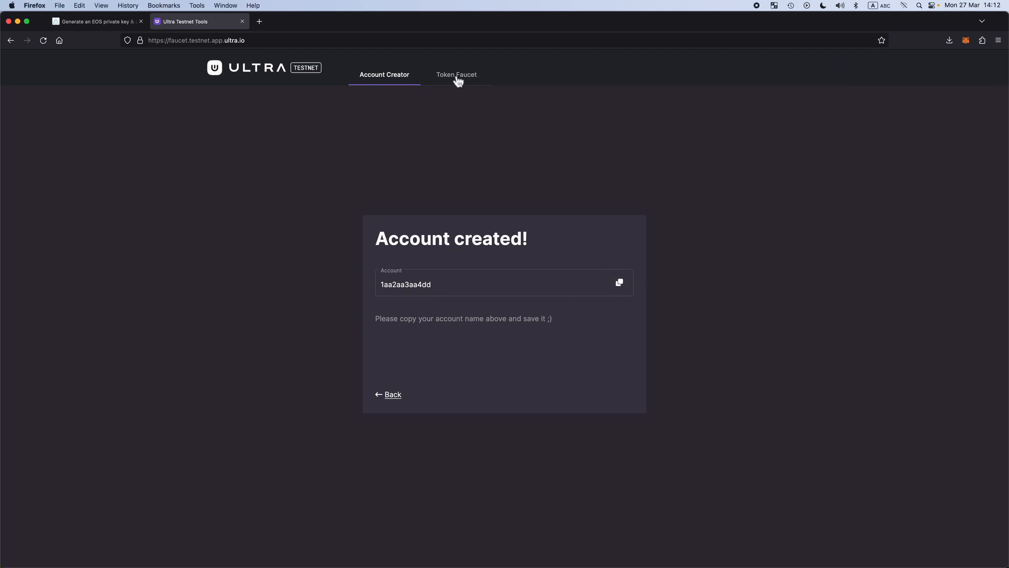
# Issue 10 UOS to the new account from the Token Faucet.
pyautogui.click(456, 74)
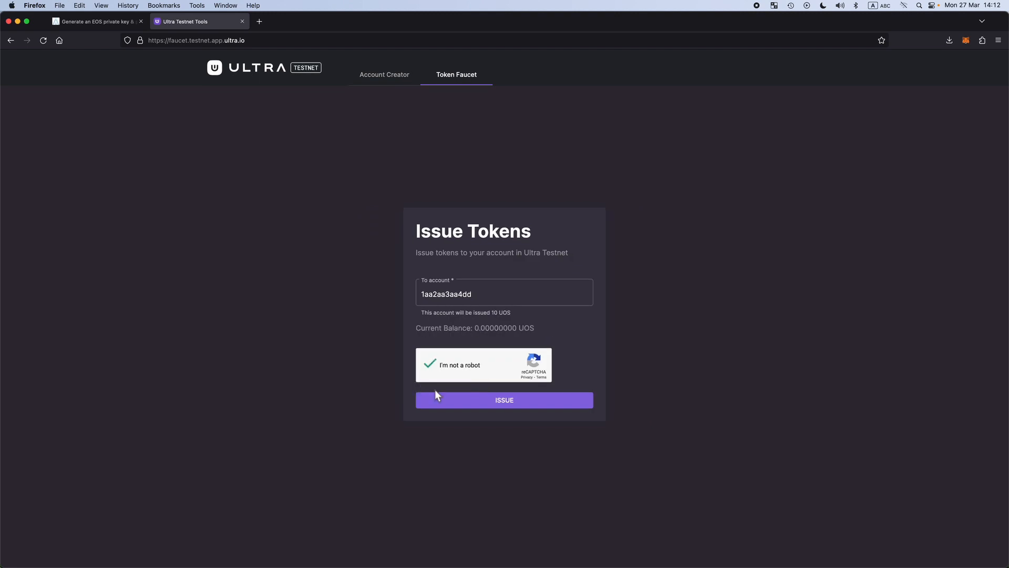
pyautogui.click(504, 399)
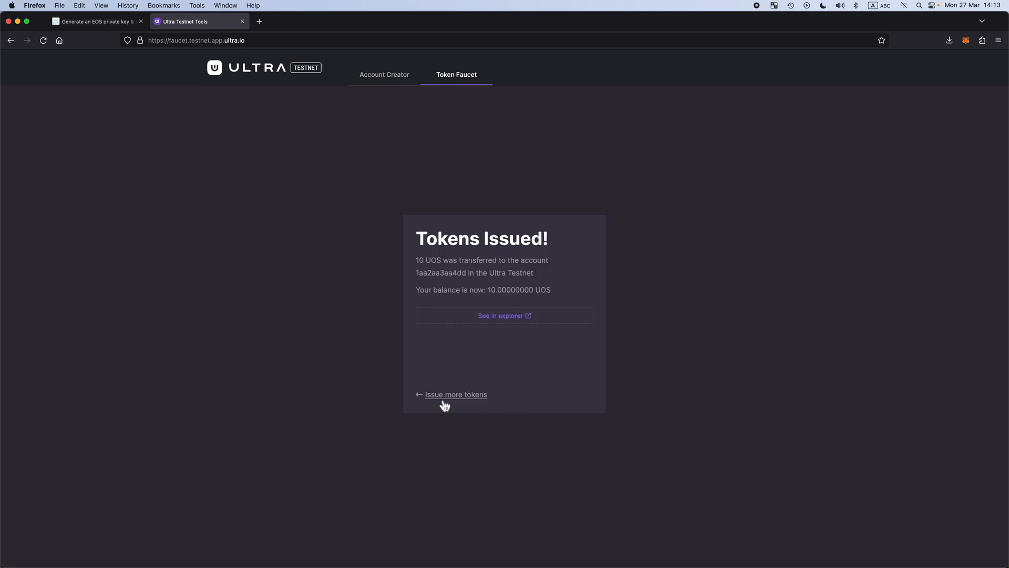
pyautogui.click(505, 315)
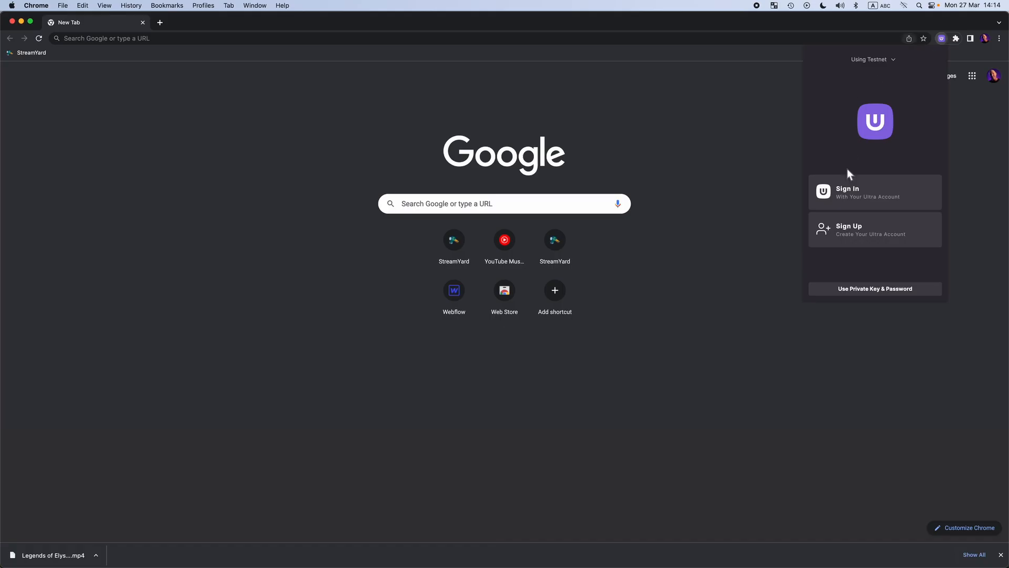
pyautogui.moveTo(869, 287)
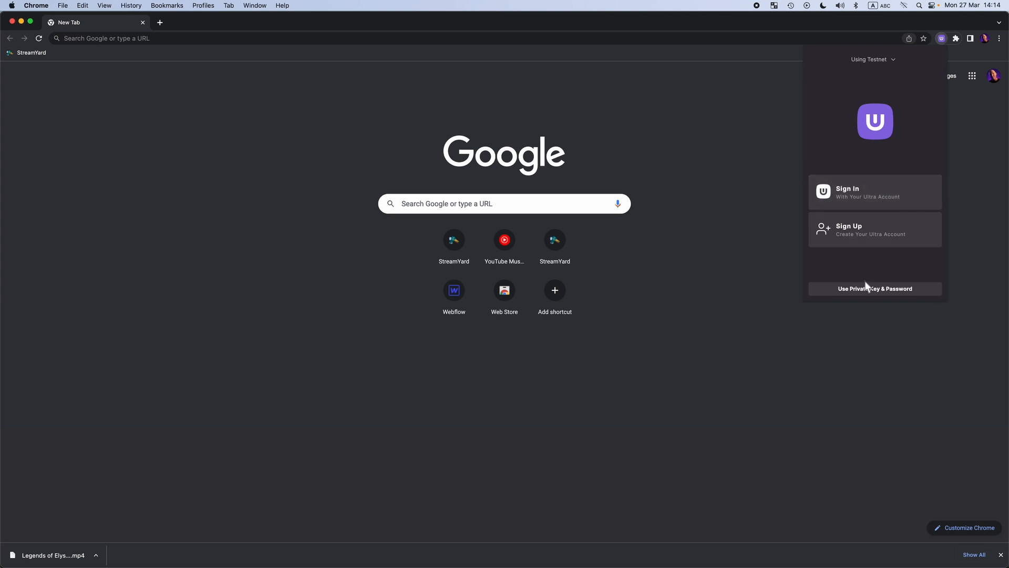
# Choose the 'Use Private Key & Password' sign-in route and enter a wallet password.
pyautogui.click(873, 288)
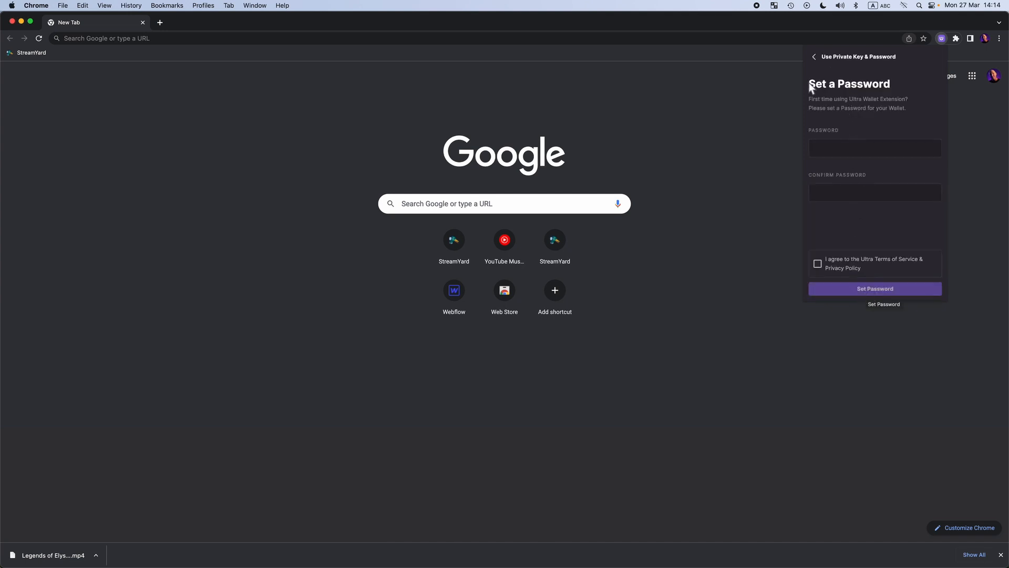
pyautogui.write('•••')
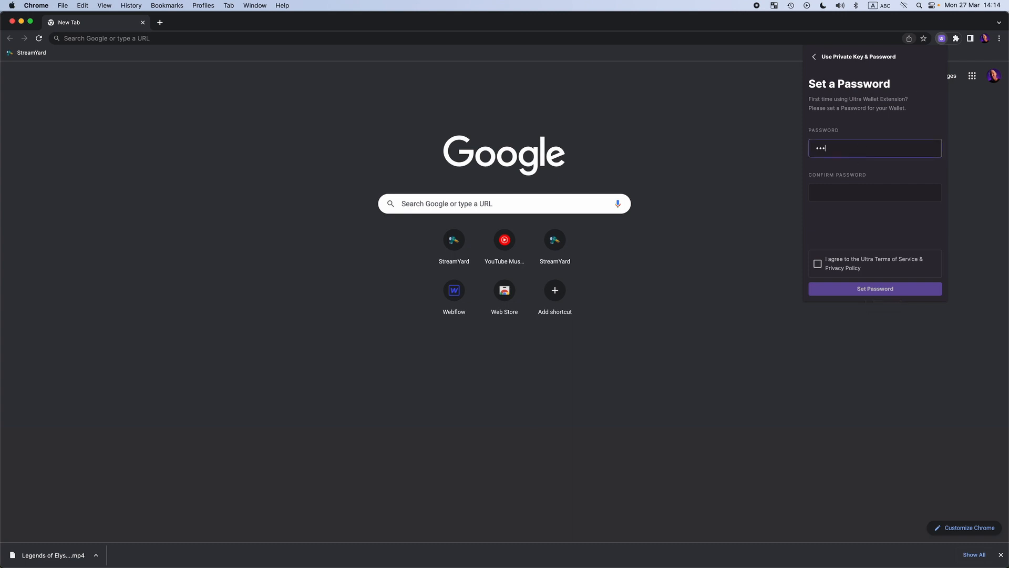
pyautogui.click(814, 57)
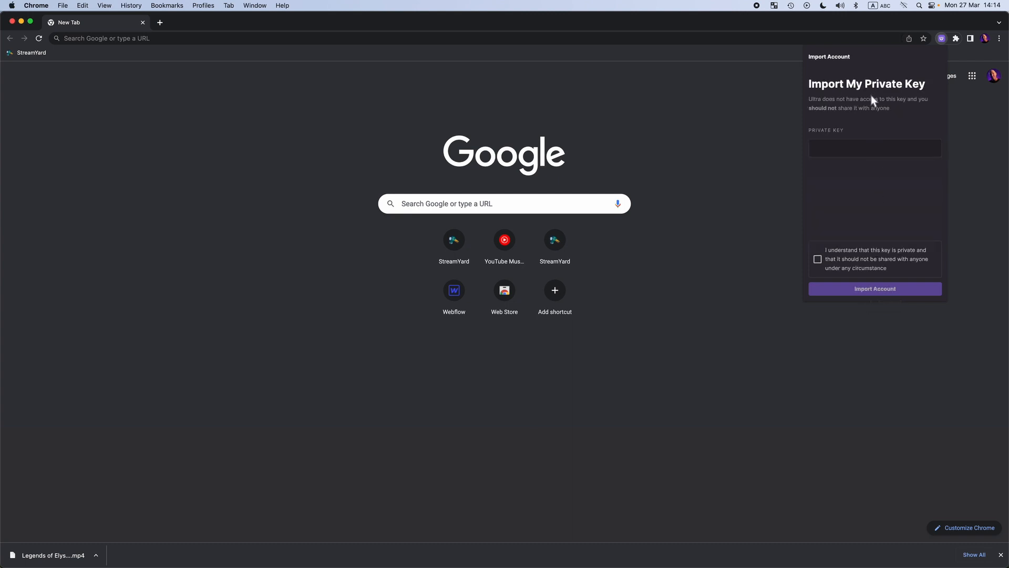
pyautogui.click(874, 288)
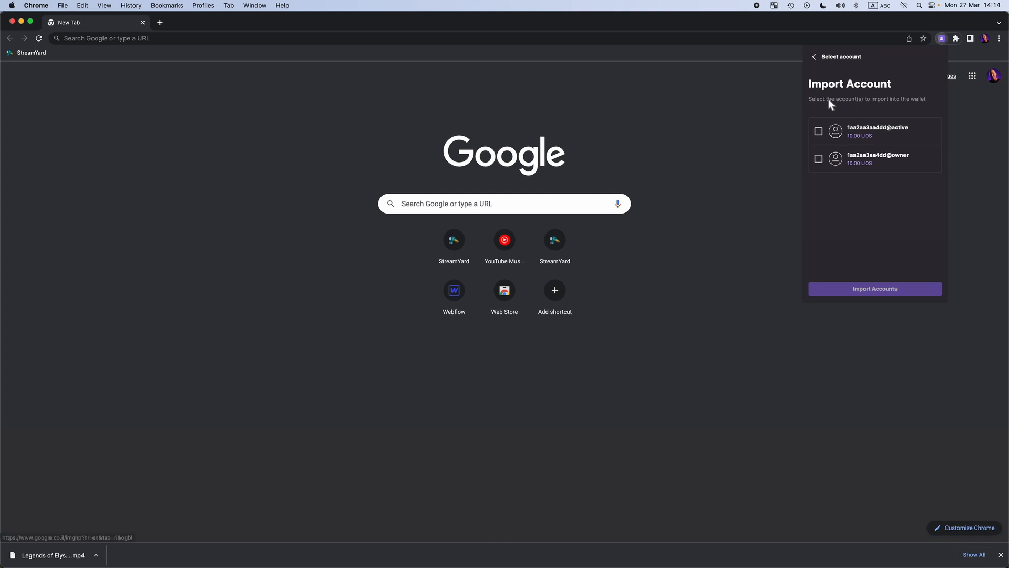
pyautogui.moveTo(869, 189)
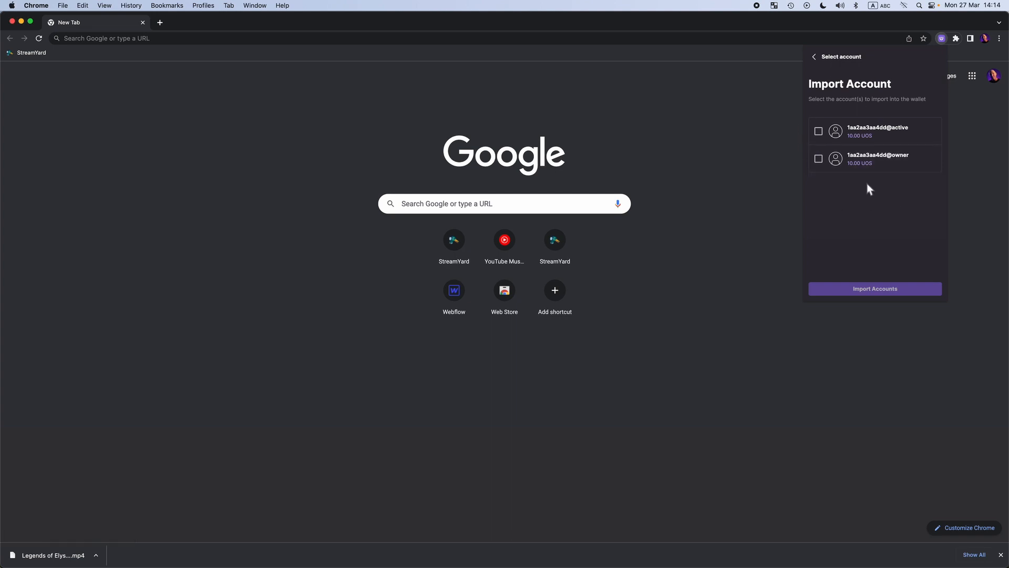
pyautogui.click(818, 132)
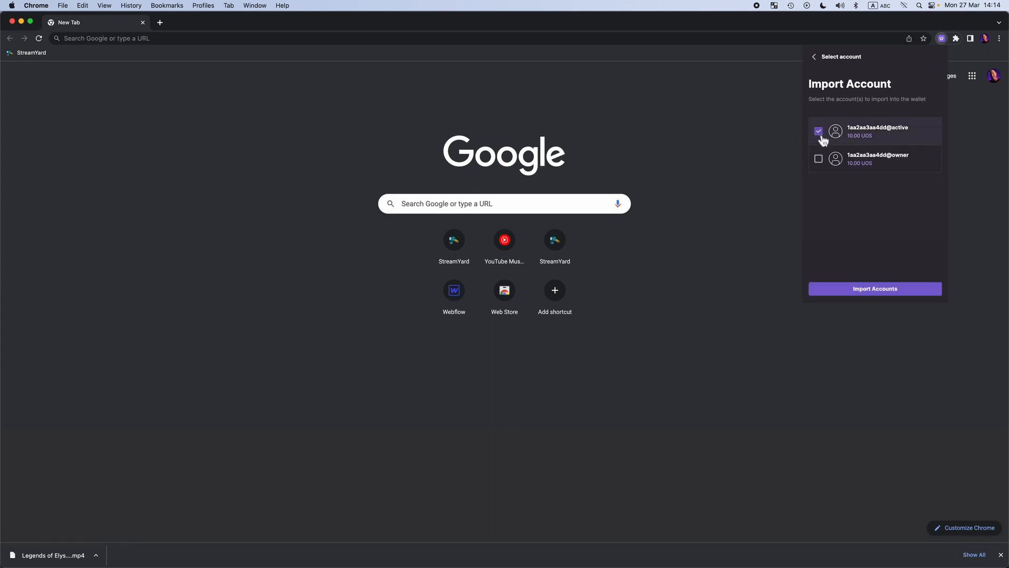